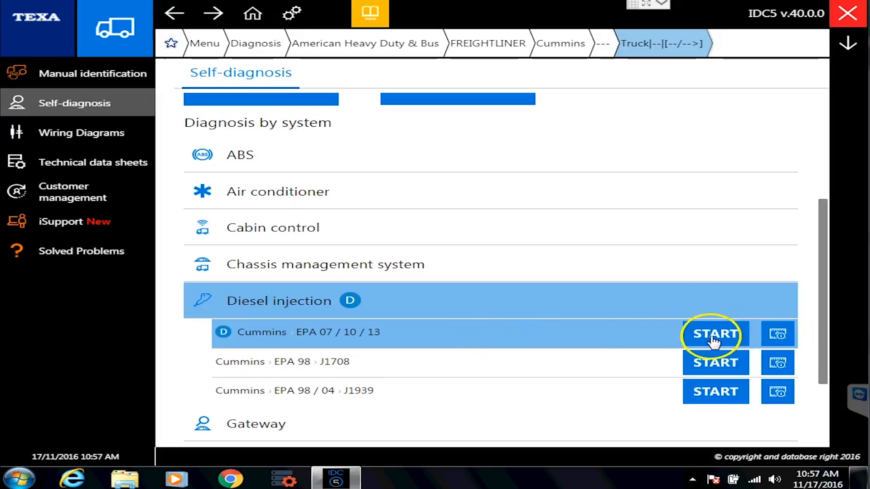
pyautogui.moveTo(776, 335)
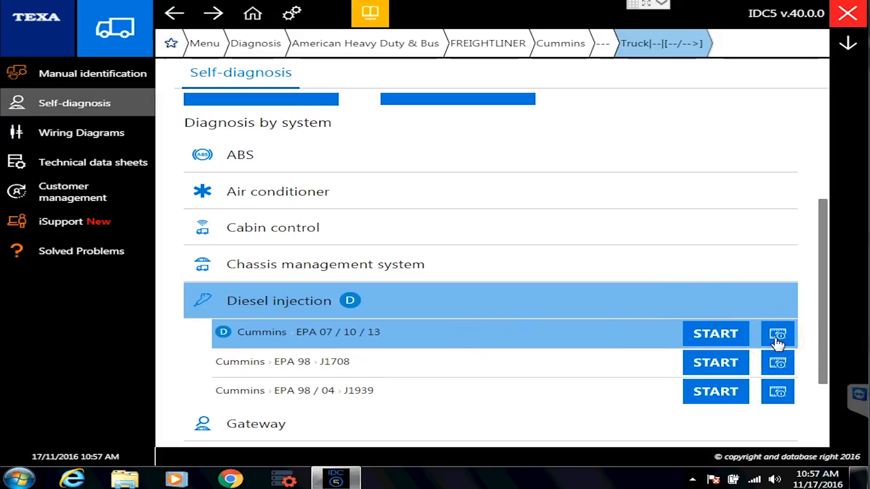
# - View the Cummins EPA 07/10/13 connection requirements and play the connector location video
pyautogui.click(777, 333)
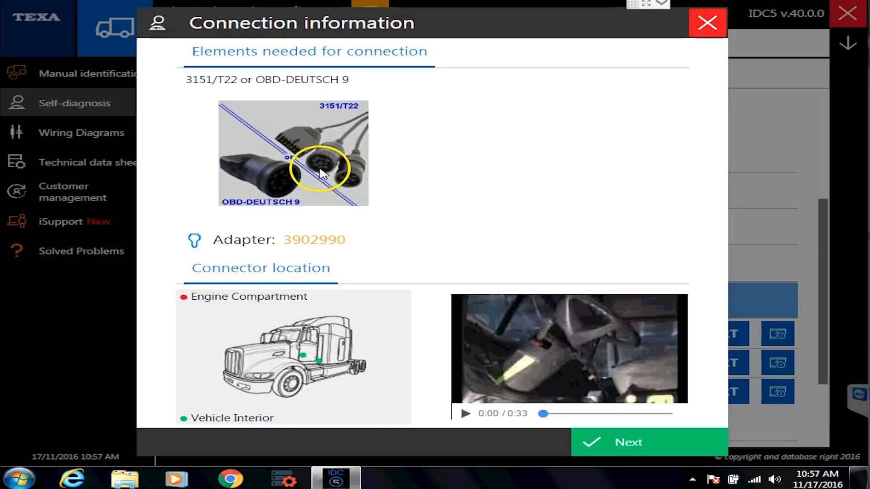
pyautogui.moveTo(325, 365)
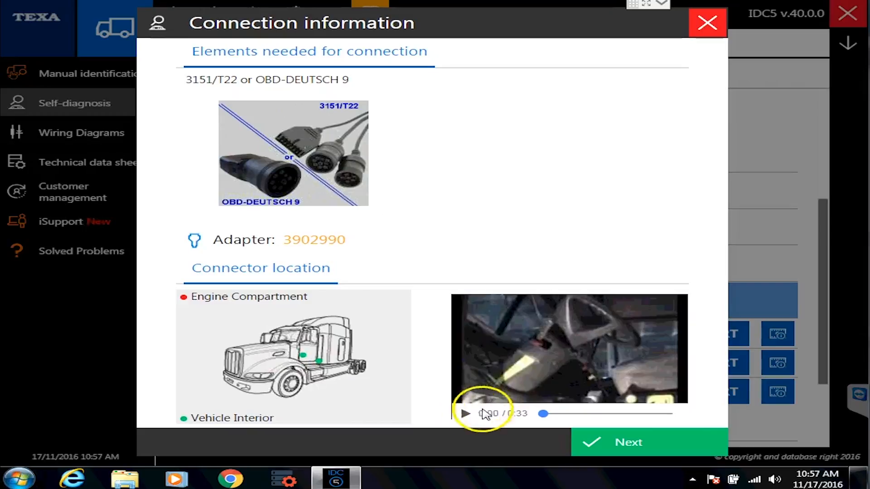
pyautogui.click(464, 413)
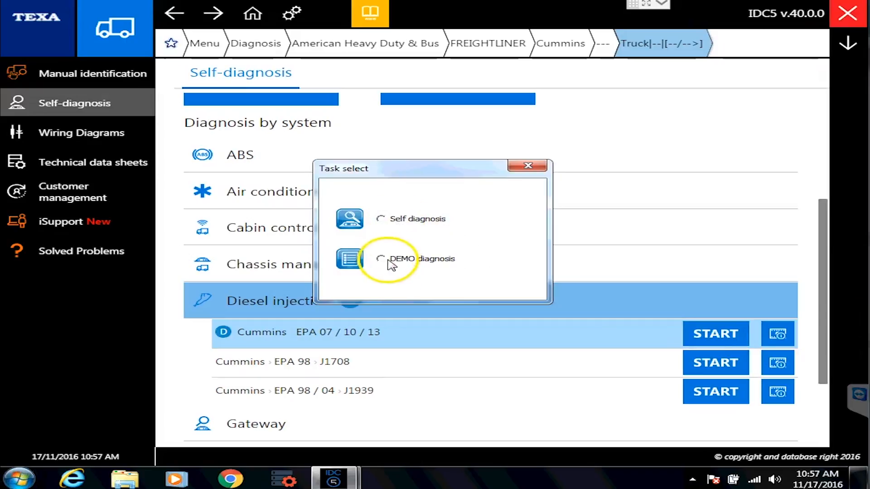
# - Start a DEMO diagnosis, confirming the ignition-on prompt and the parameter warning
pyautogui.click(380, 259)
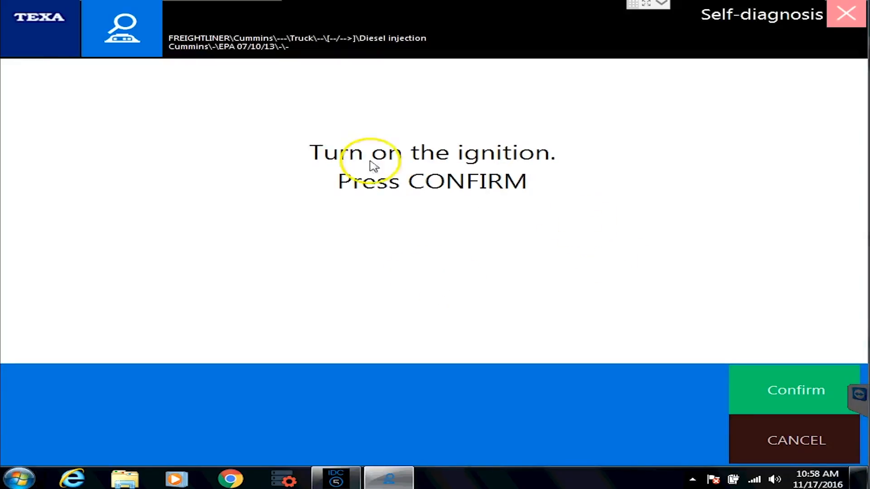
pyautogui.click(796, 390)
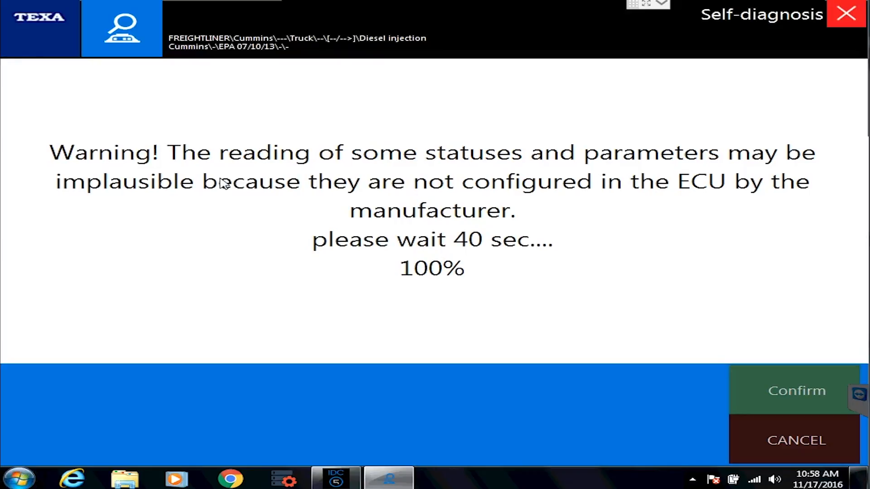
pyautogui.click(796, 390)
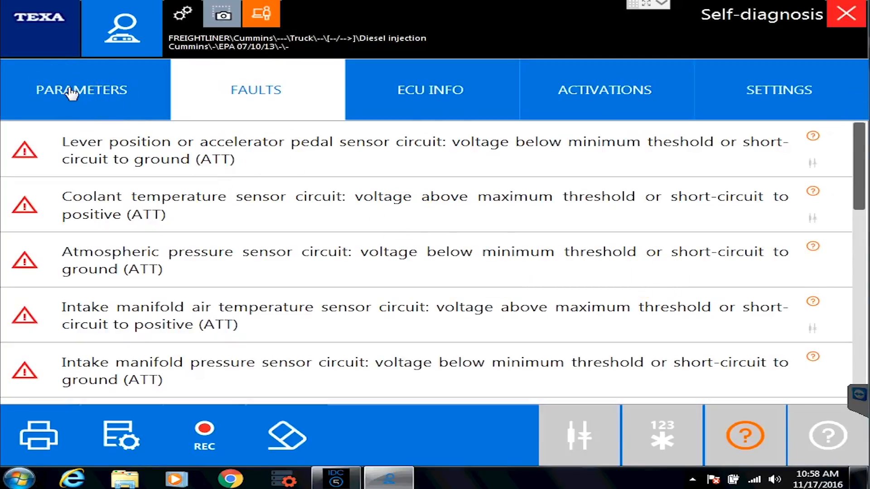
# - Show the live engine parameters and select the Sensor 2 feed reading
pyautogui.click(80, 90)
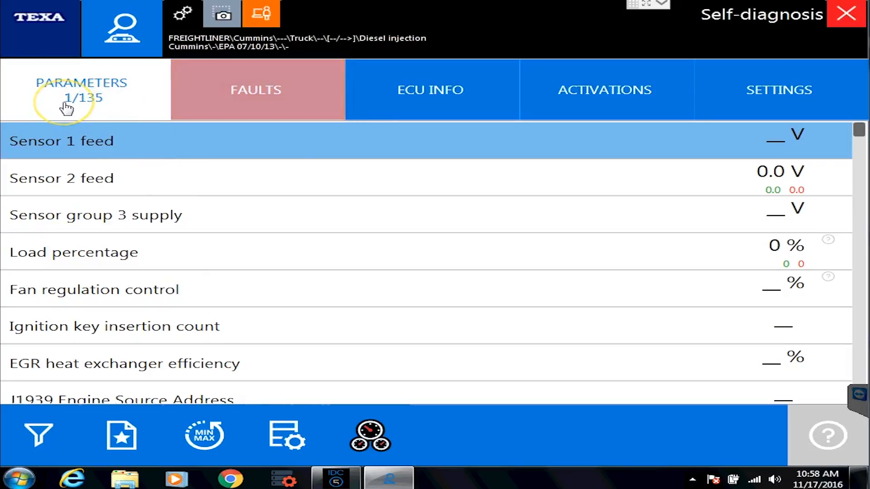
pyautogui.moveTo(743, 199)
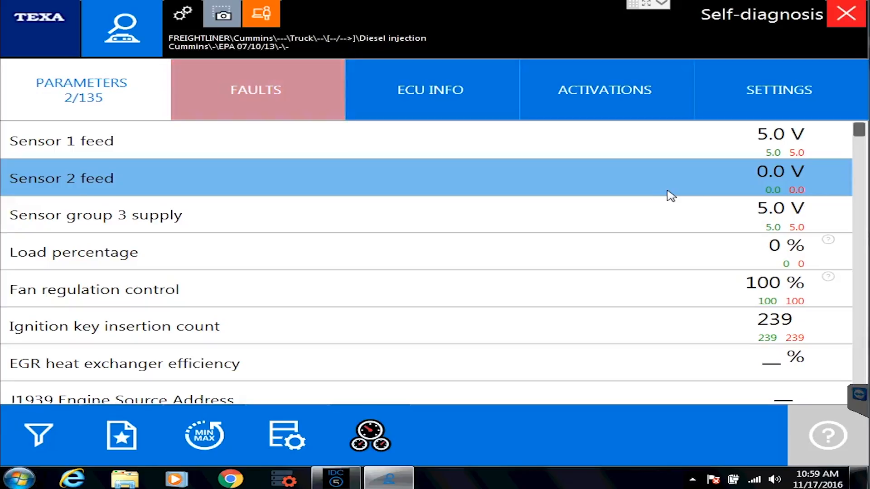
pyautogui.moveTo(823, 331)
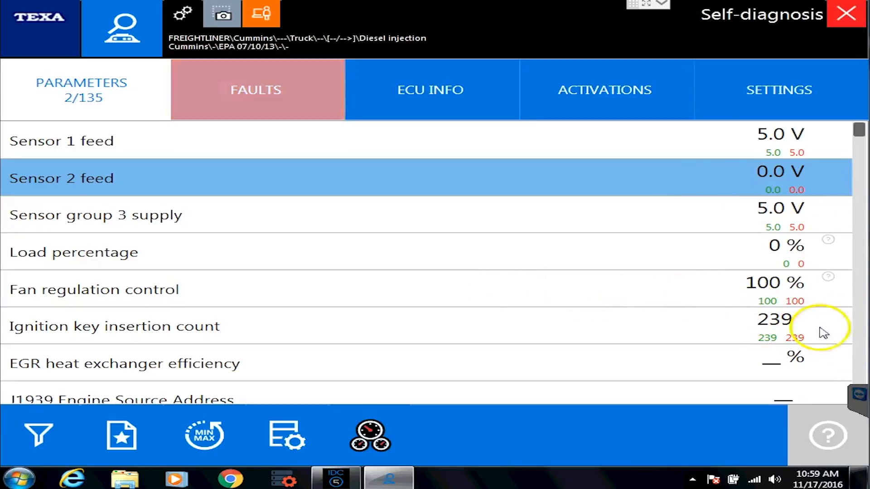
pyautogui.scroll(-3)
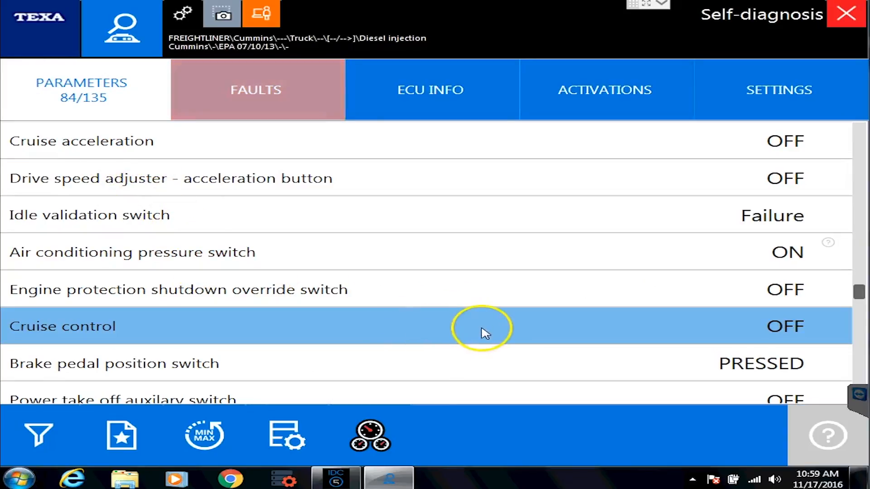
pyautogui.moveTo(399, 360)
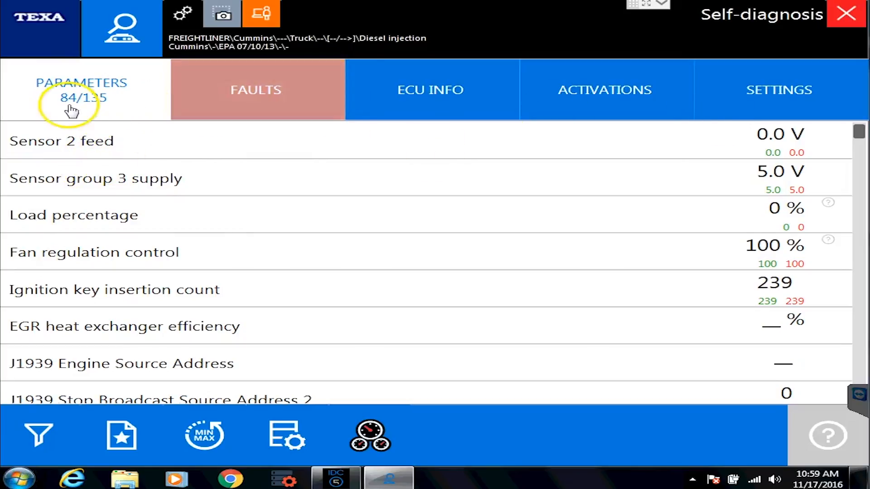
pyautogui.click(84, 141)
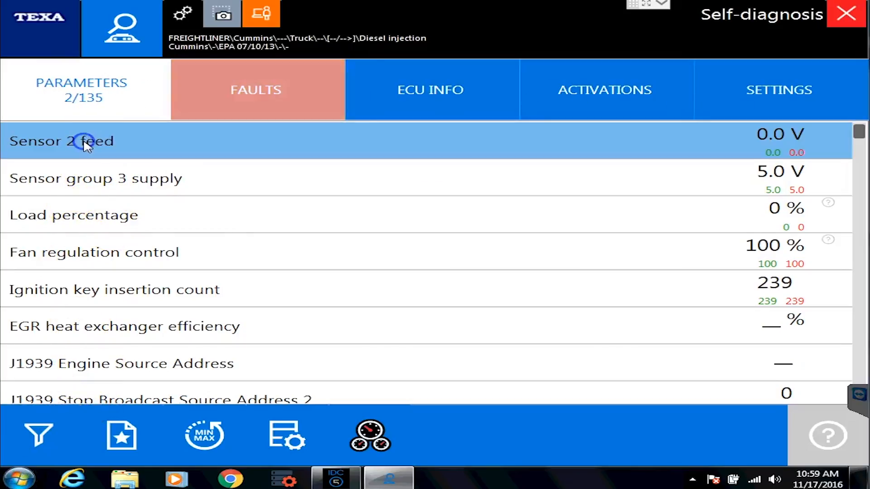
pyautogui.moveTo(39, 433)
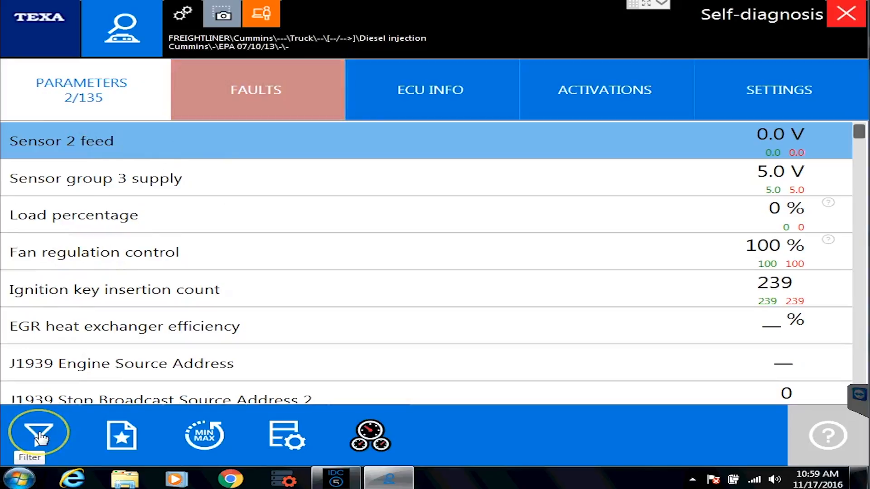
pyautogui.click(39, 434)
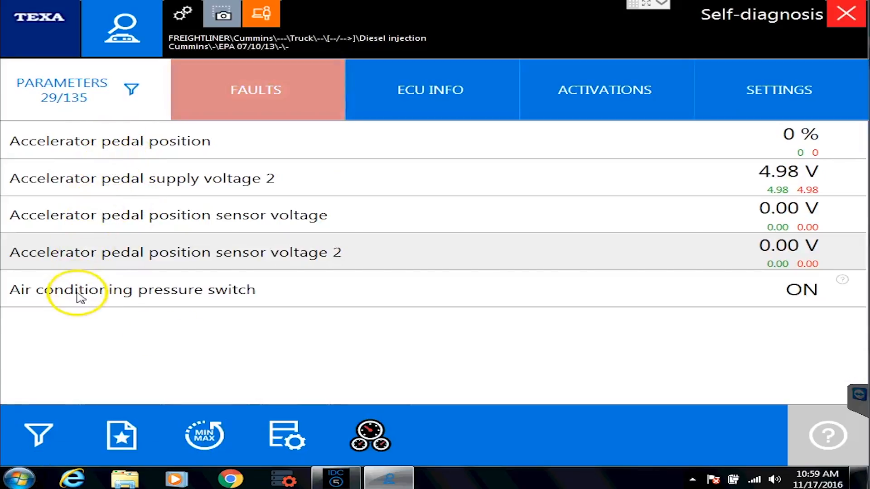
pyautogui.moveTo(39, 434)
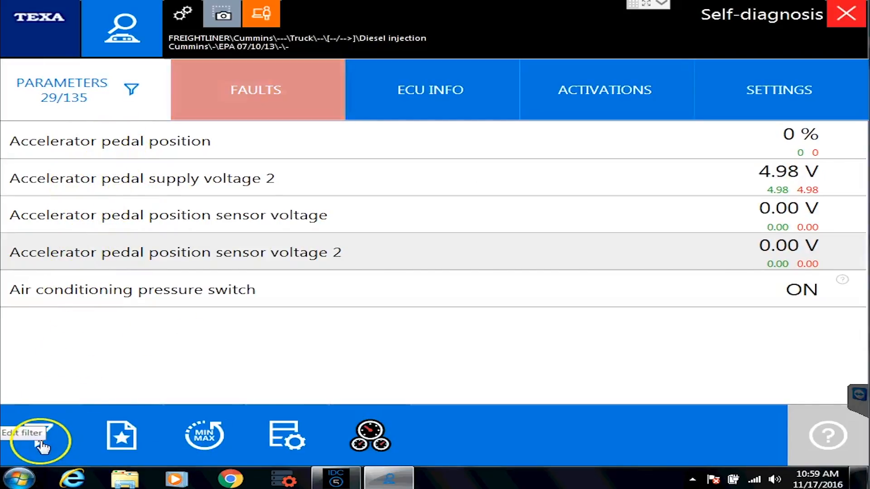
pyautogui.click(39, 436)
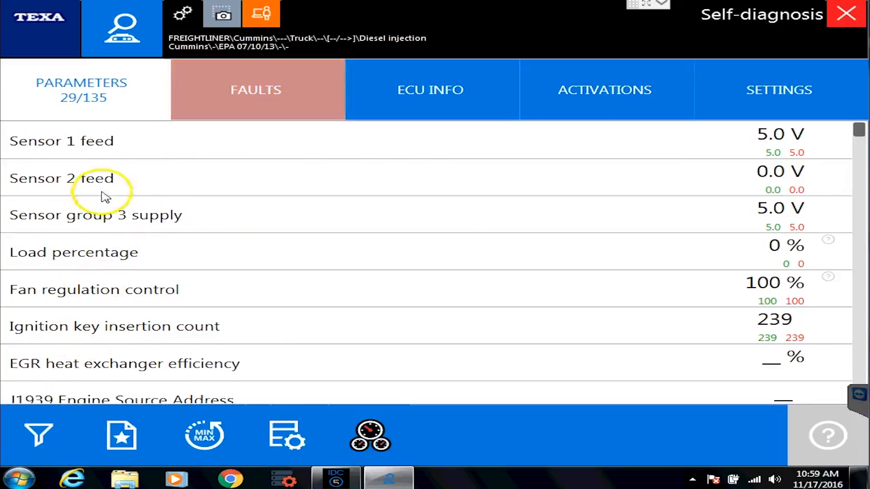
pyautogui.moveTo(189, 311)
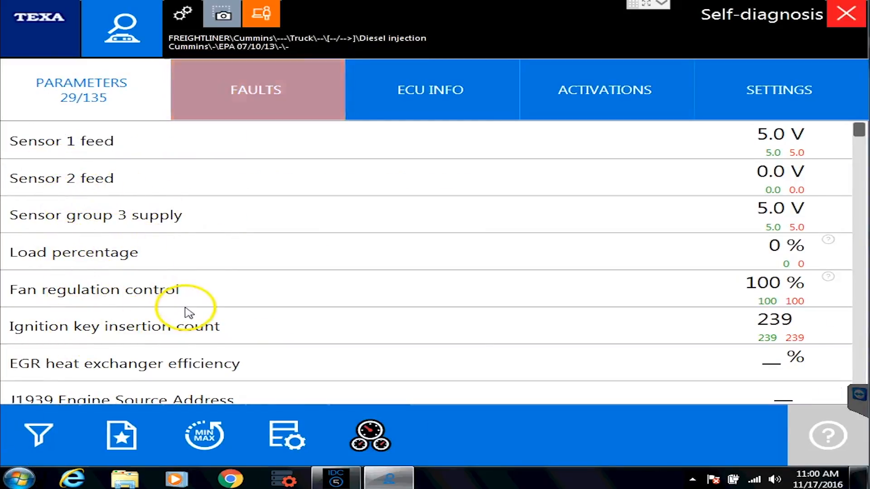
pyautogui.moveTo(152, 314)
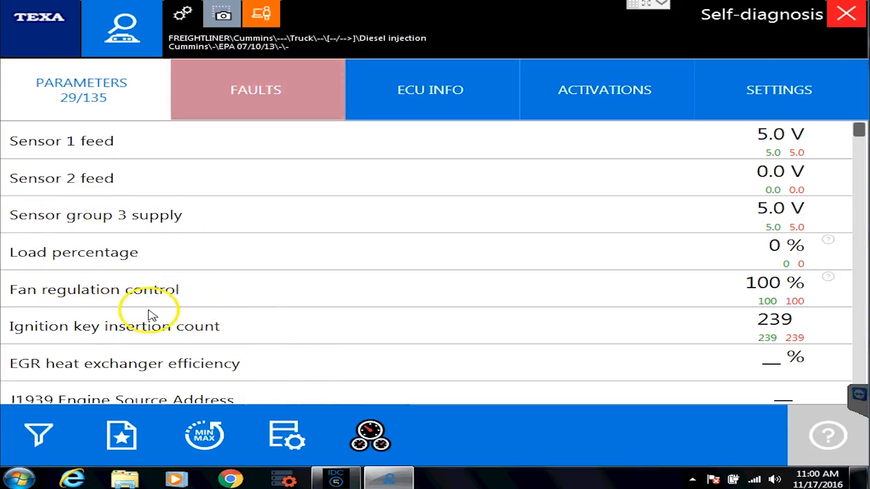
pyautogui.moveTo(283, 289)
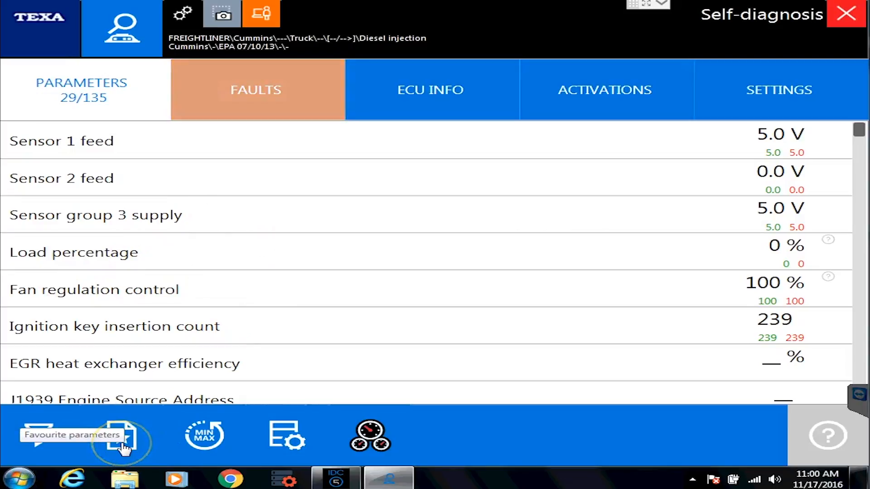
# - Start a favourite parameters list and add Cruise control to it
pyautogui.click(122, 436)
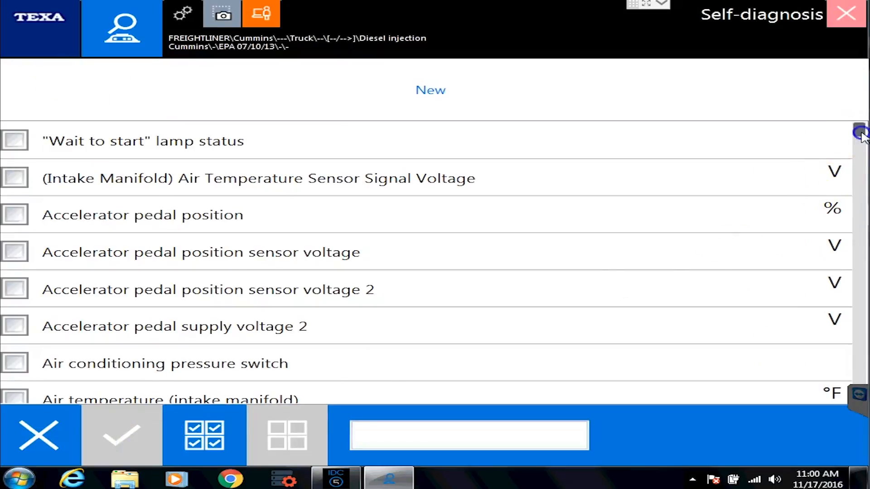
pyautogui.scroll(-3)
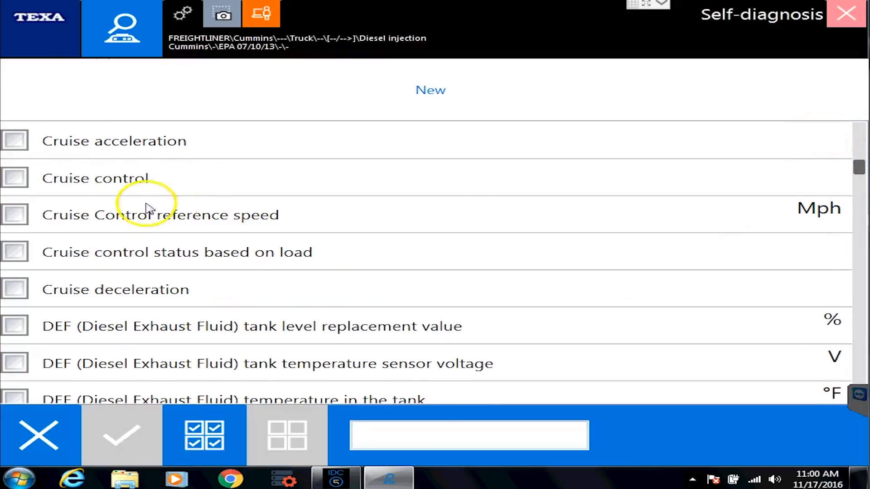
pyautogui.click(204, 434)
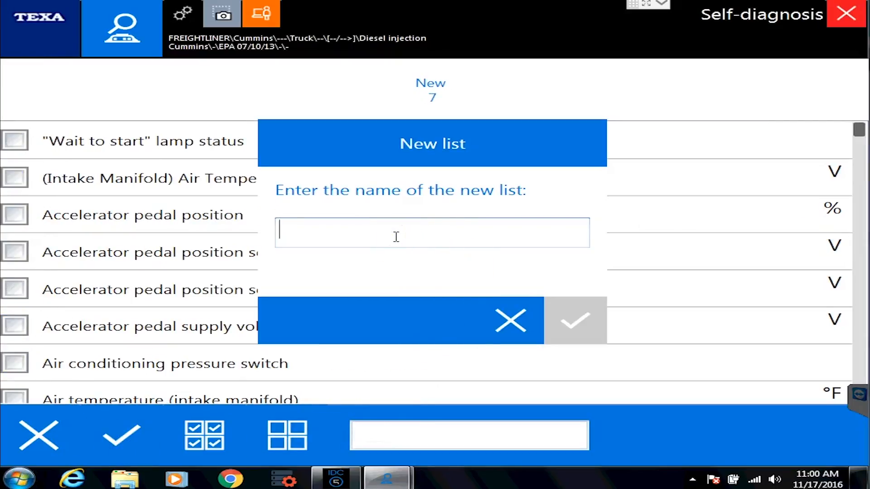
# - Name the new parameter list 'Tylers Test Values' and confirm it
pyautogui.write('T')
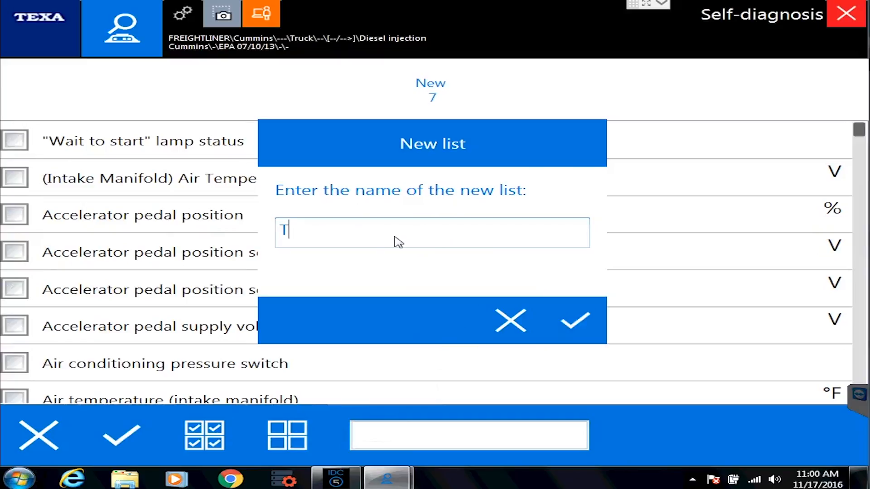
pyautogui.write('ylers Test')
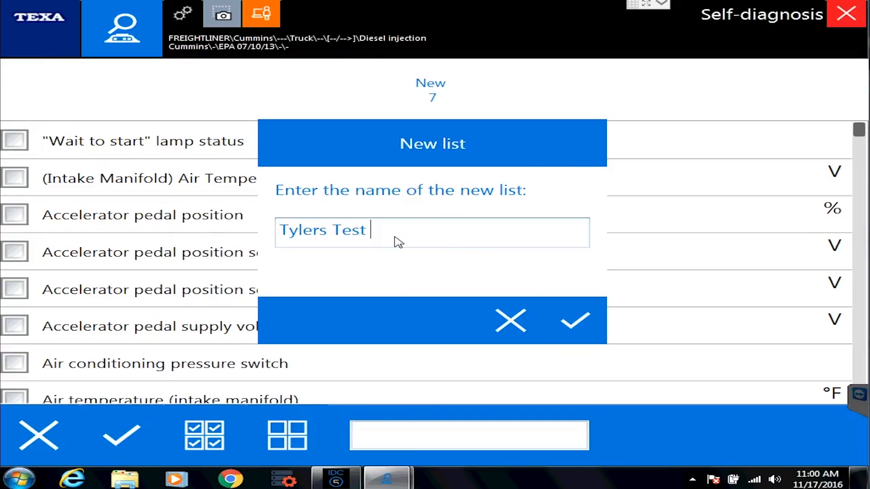
pyautogui.write('Values')
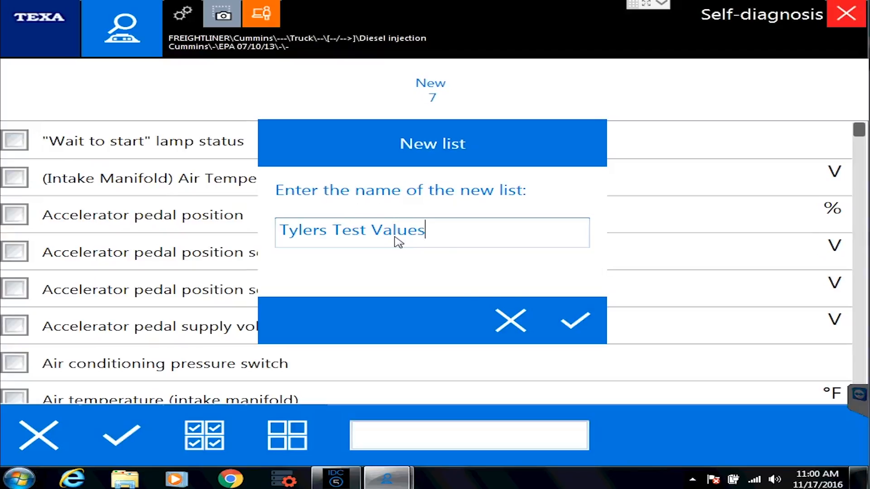
pyautogui.click(574, 321)
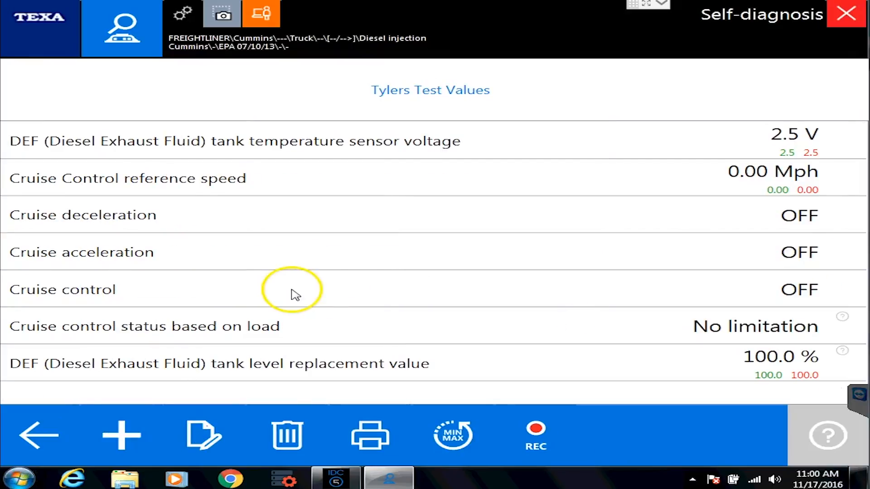
pyautogui.moveTo(458, 150)
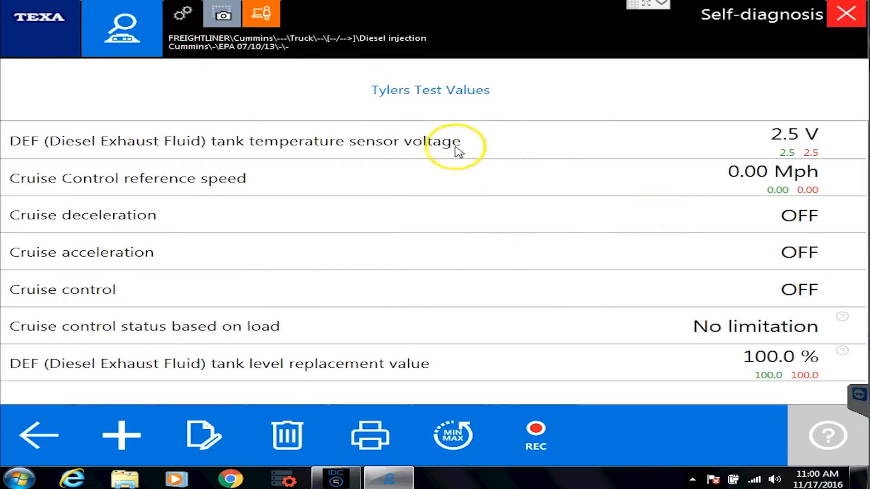
pyautogui.moveTo(332, 366)
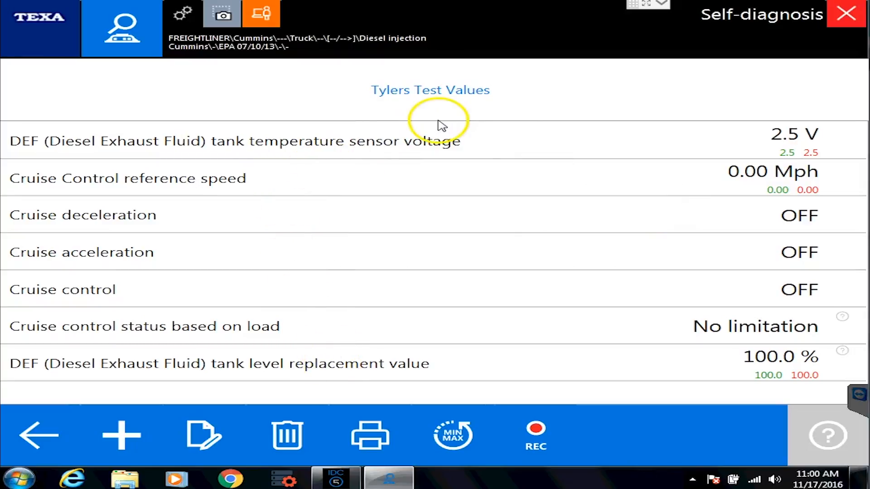
pyautogui.moveTo(398, 94)
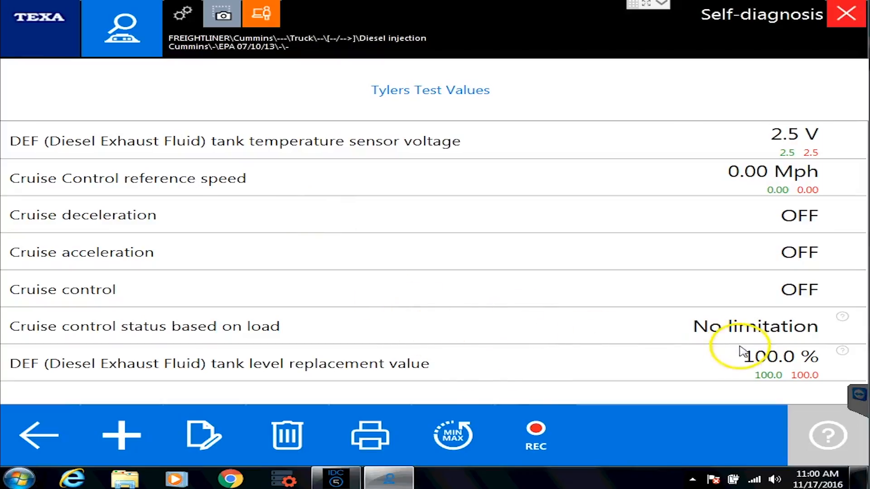
pyautogui.moveTo(453, 434)
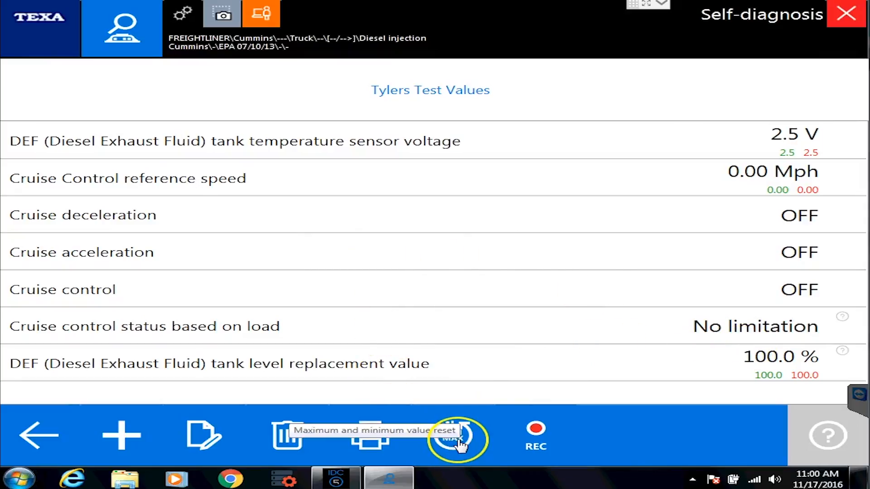
pyautogui.moveTo(543, 436)
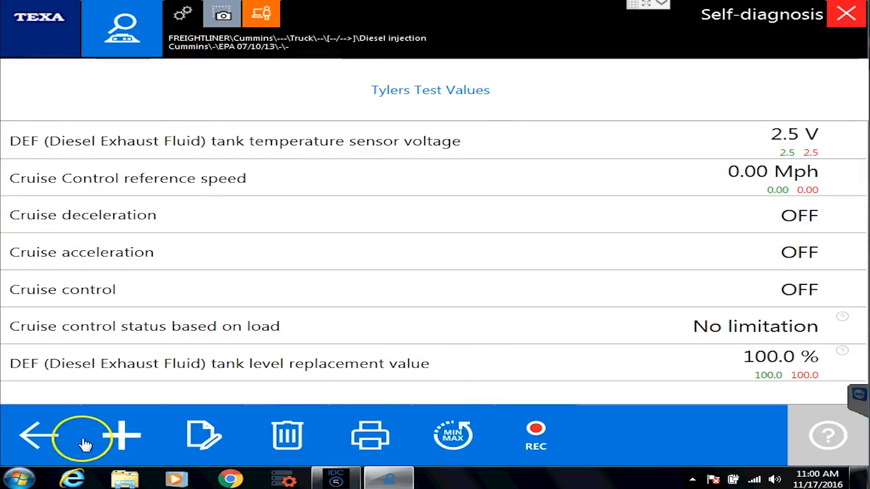
# - Leave the custom list, view the live fuel-system gauge dashboard, then return to parameters
pyautogui.click(36, 434)
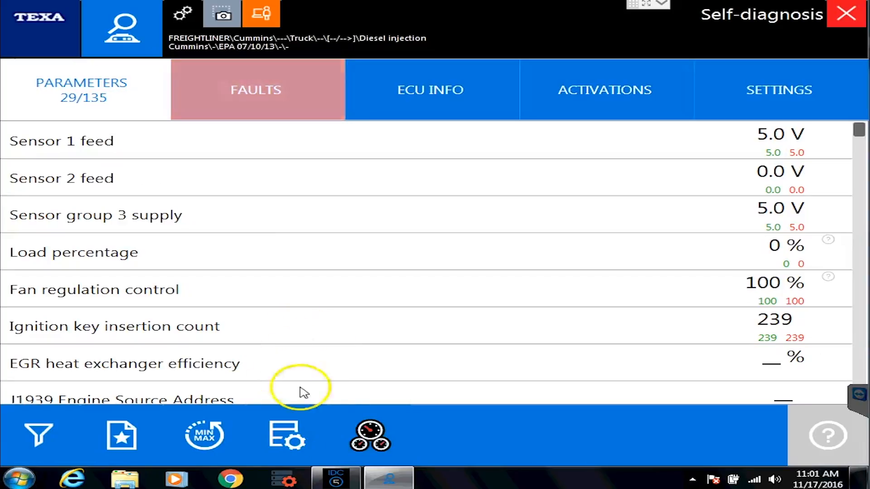
pyautogui.moveTo(370, 435)
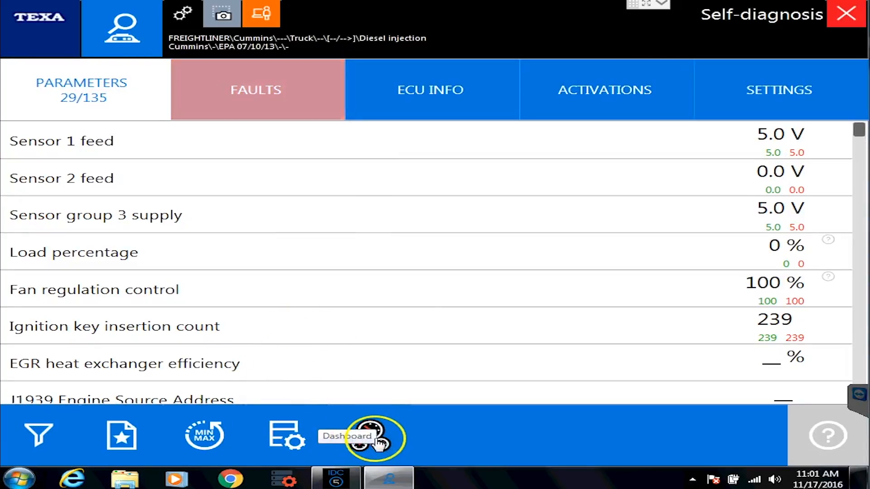
pyautogui.click(368, 436)
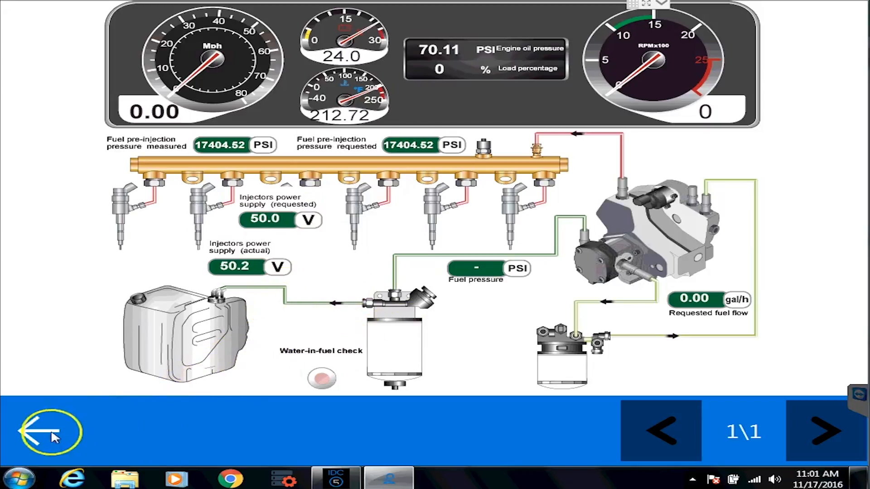
pyautogui.click(50, 431)
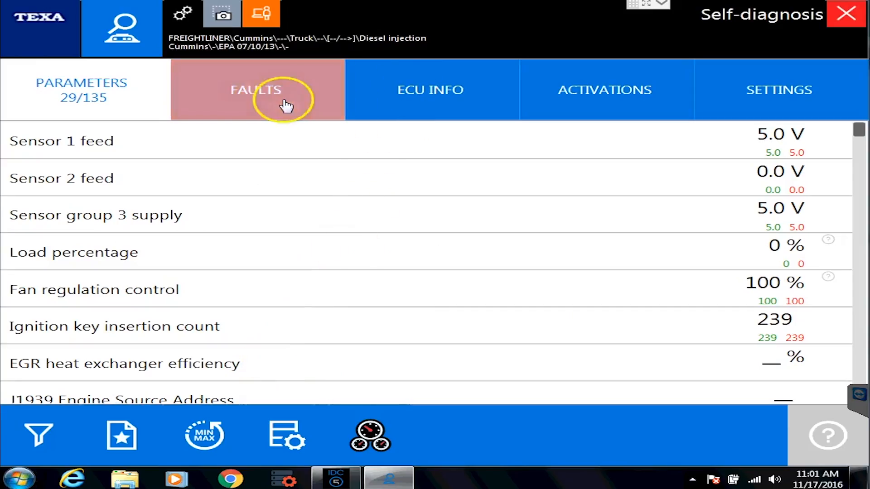
# - Browse the stored faults and acknowledge the voltage-drop fault's error code 132, red lamp details
pyautogui.click(256, 89)
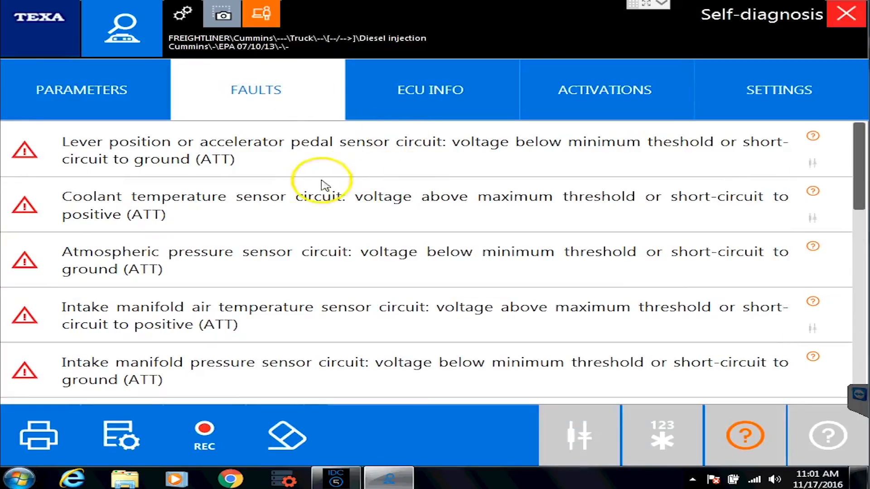
pyautogui.moveTo(183, 152)
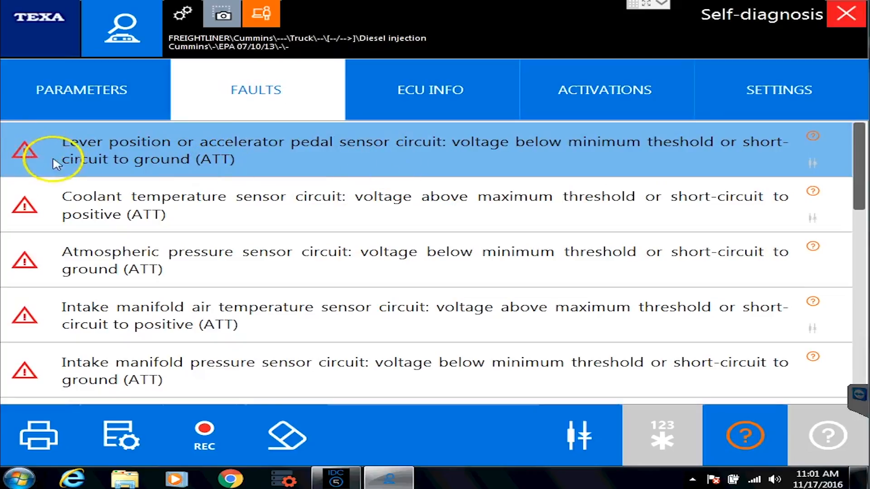
pyautogui.scroll(-3)
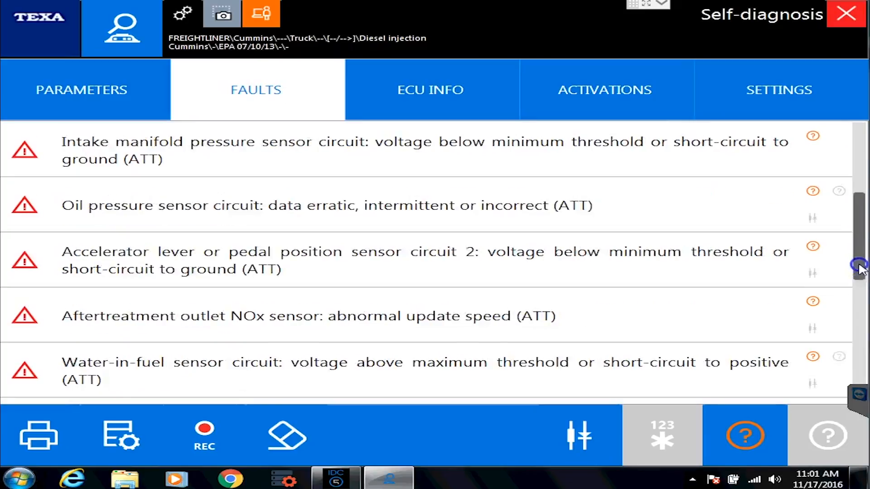
pyautogui.scroll(-3)
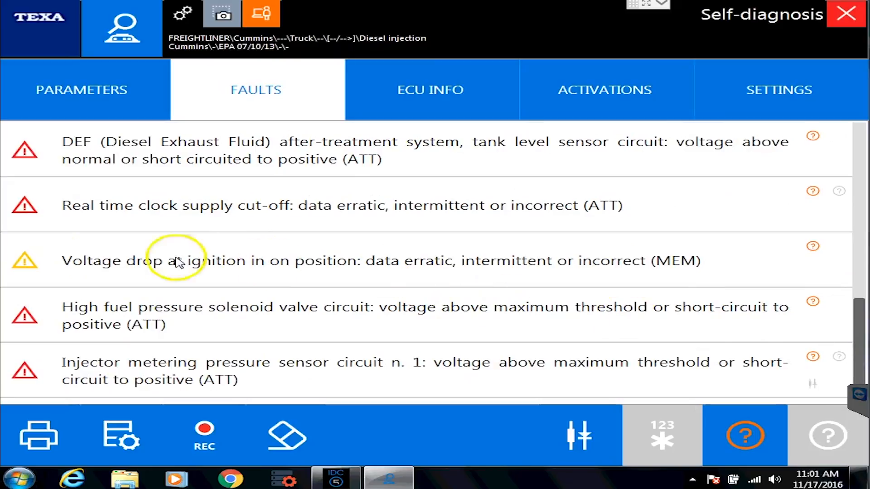
pyautogui.moveTo(496, 259)
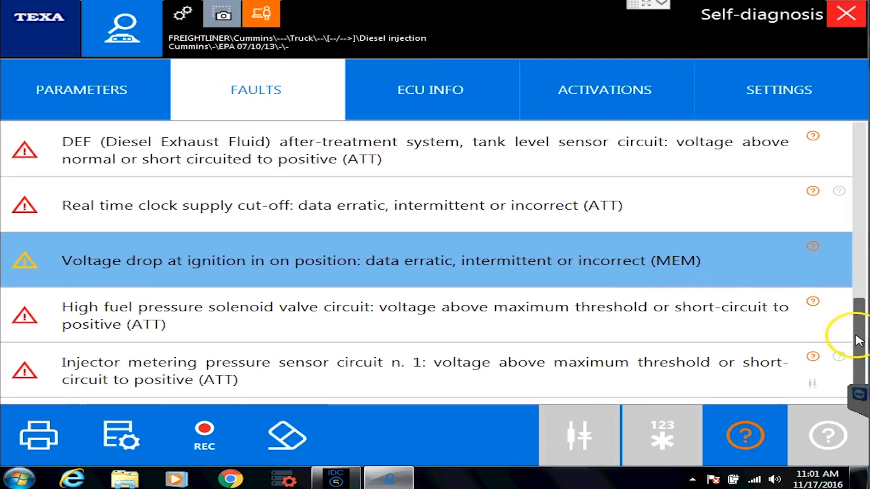
pyautogui.scroll(-3)
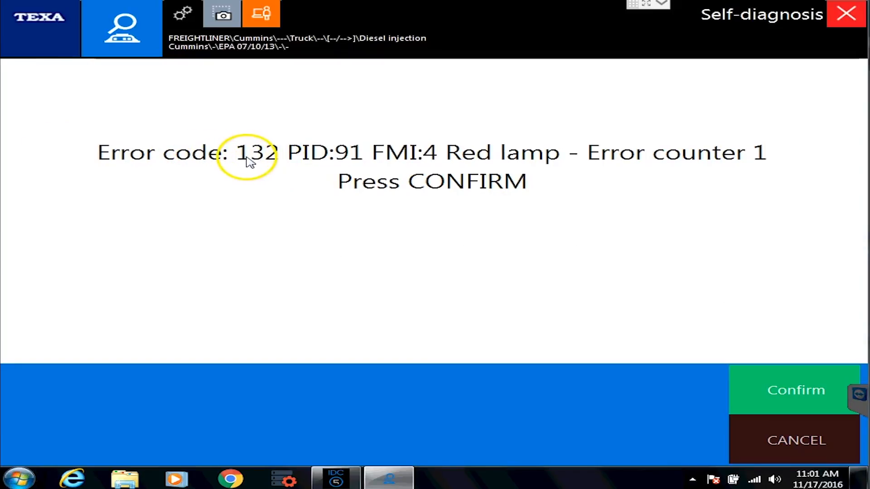
pyautogui.moveTo(541, 162)
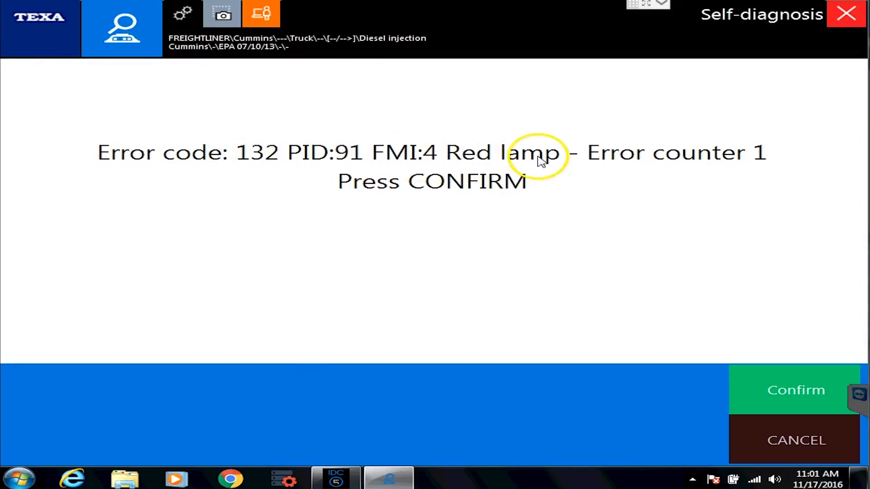
pyautogui.moveTo(779, 202)
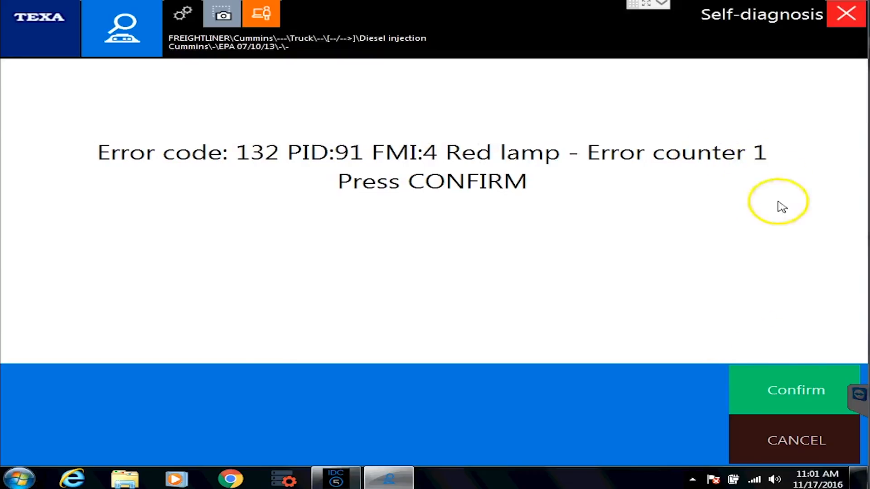
pyautogui.click(794, 389)
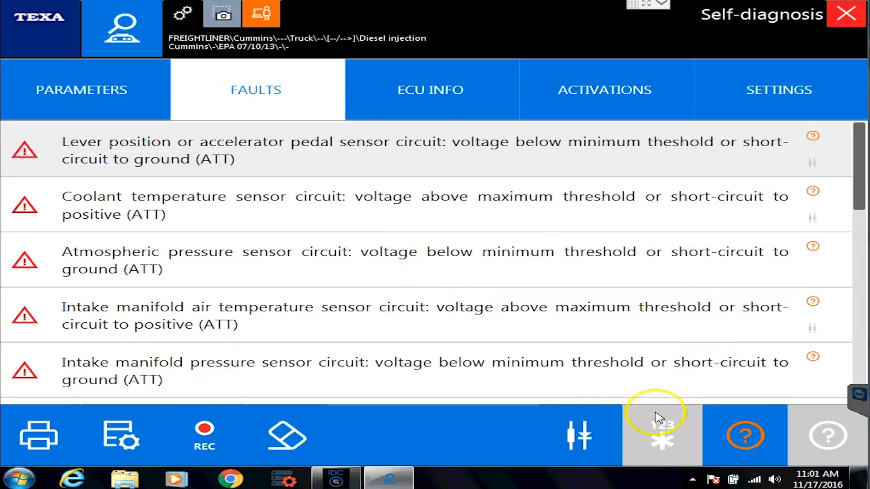
pyautogui.moveTo(815, 161)
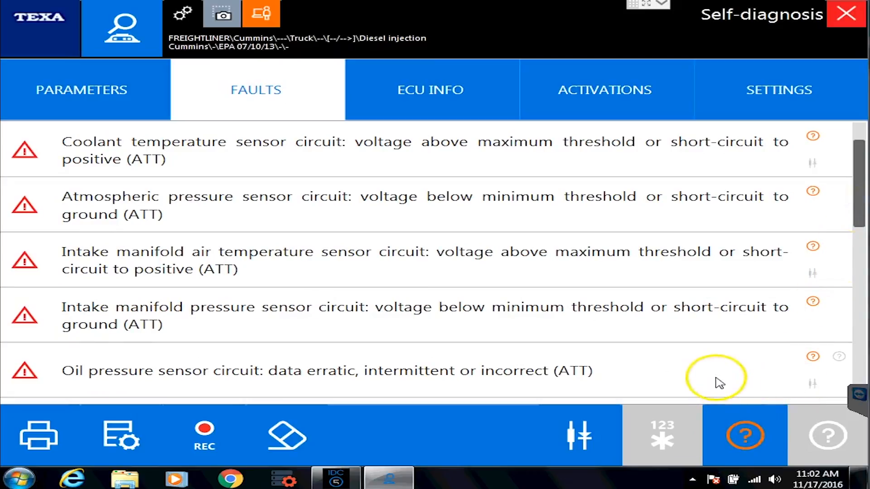
# - Read the oil pressure sensor circuit fault's consequences and return to the faults list
pyautogui.click(333, 371)
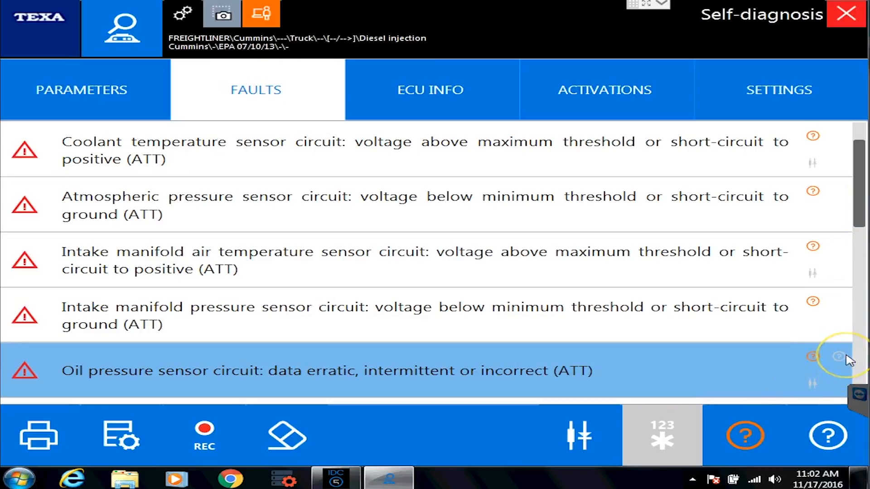
pyautogui.click(838, 356)
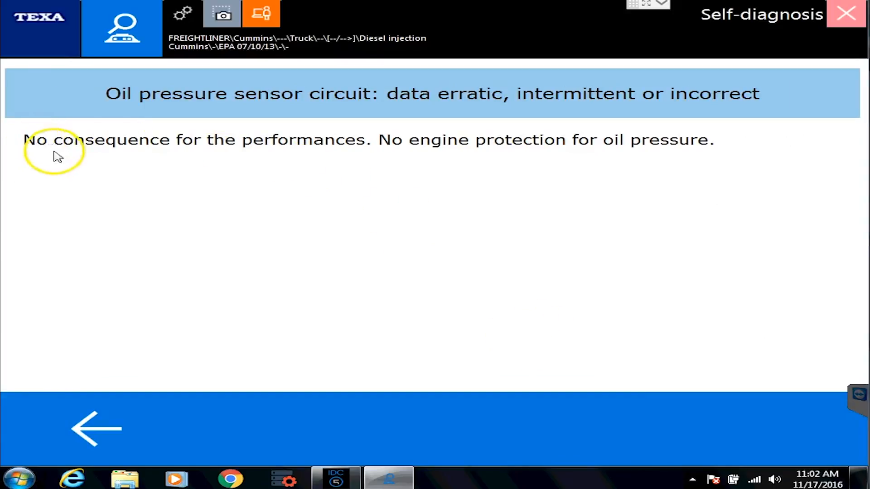
pyautogui.click(95, 429)
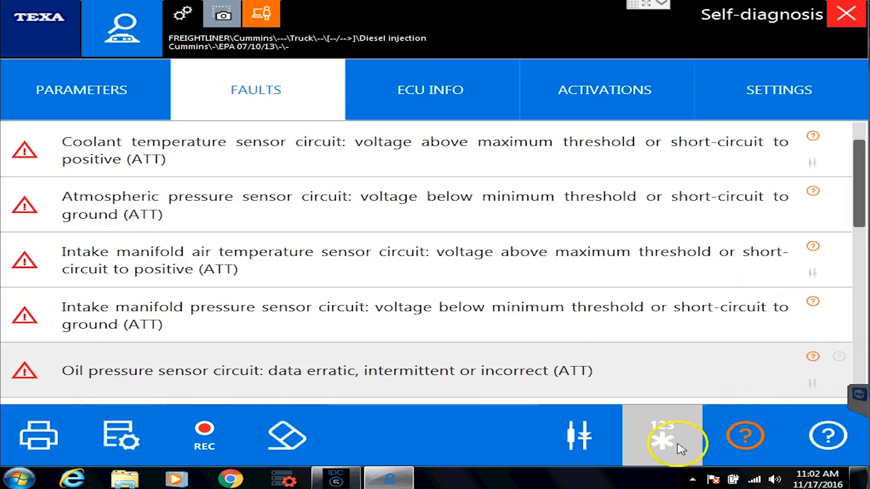
pyautogui.moveTo(579, 436)
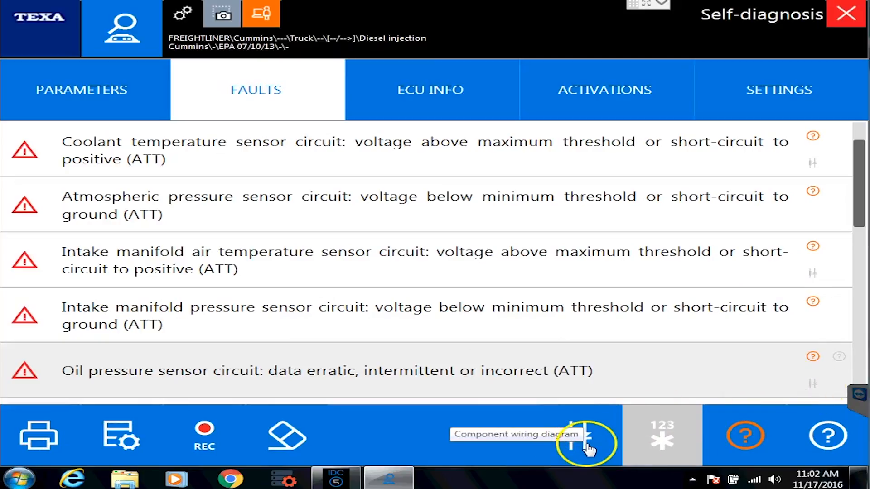
# - Request the component wiring diagram for the ISX15 CM2350 variant
pyautogui.click(574, 444)
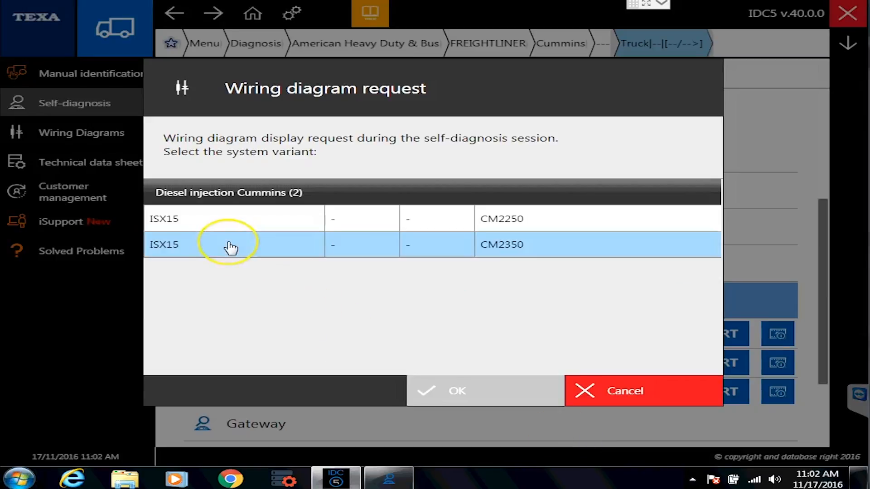
pyautogui.click(233, 219)
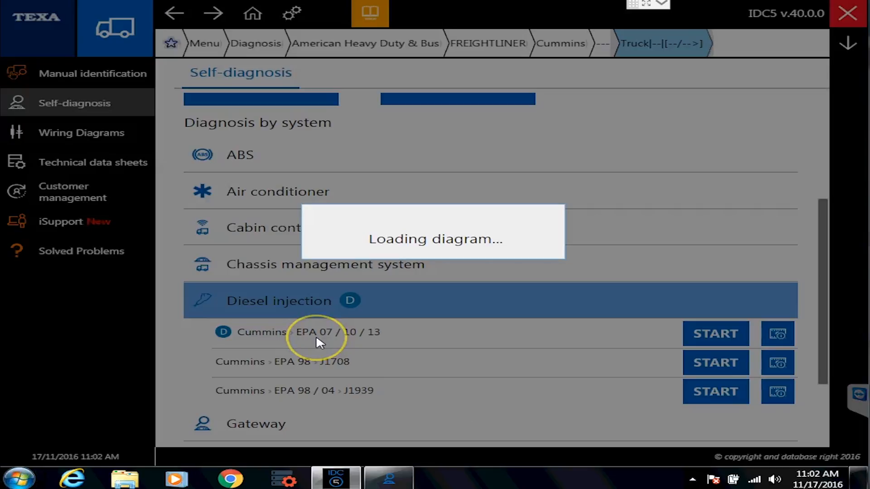
pyautogui.click(715, 333)
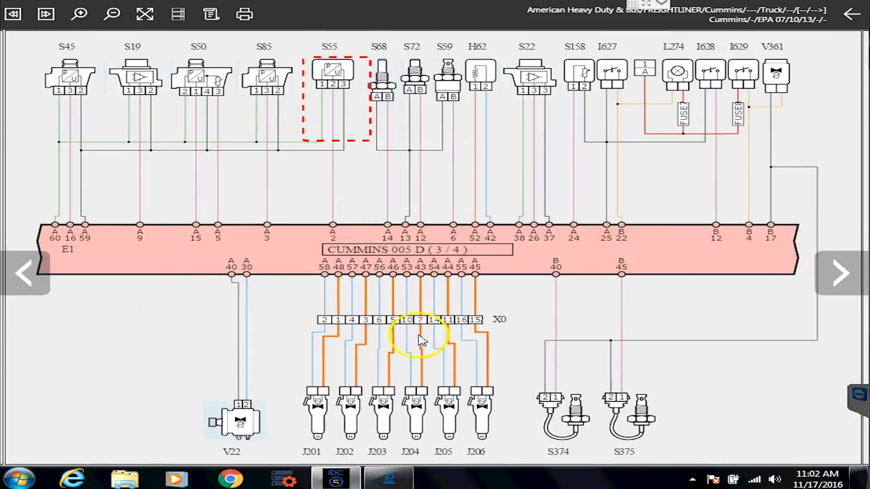
pyautogui.moveTo(211, 291)
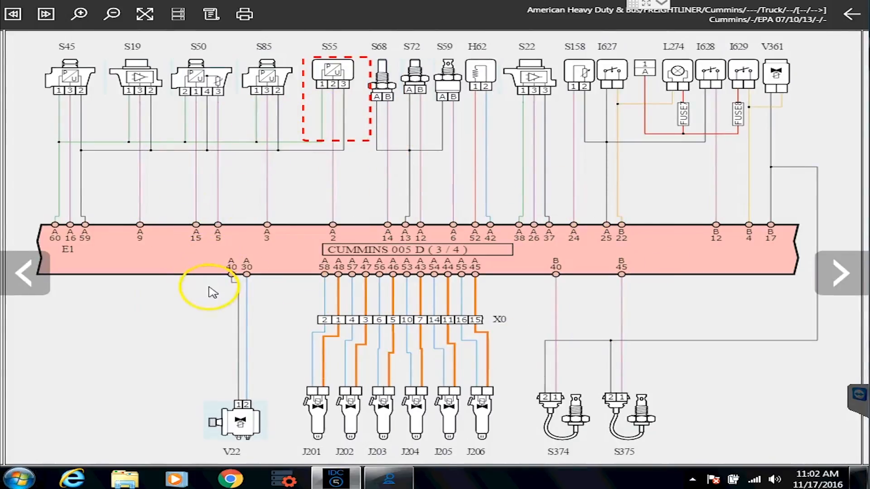
pyautogui.moveTo(840, 273)
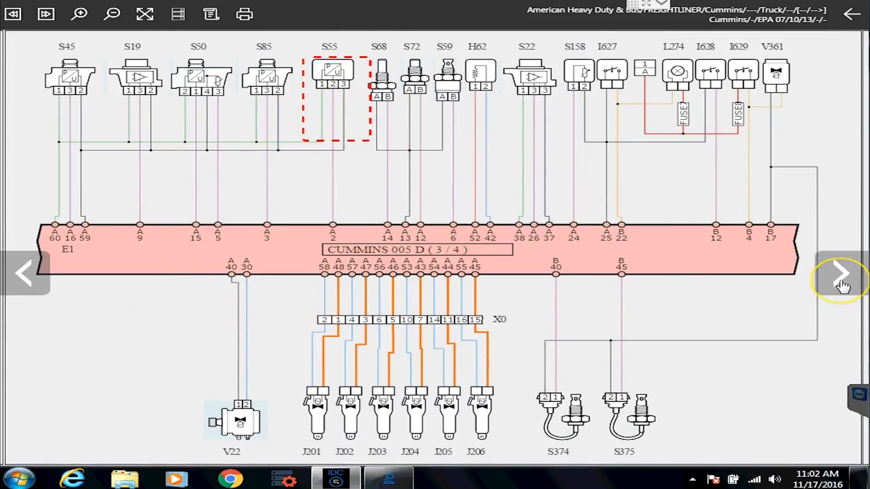
pyautogui.moveTo(380, 83)
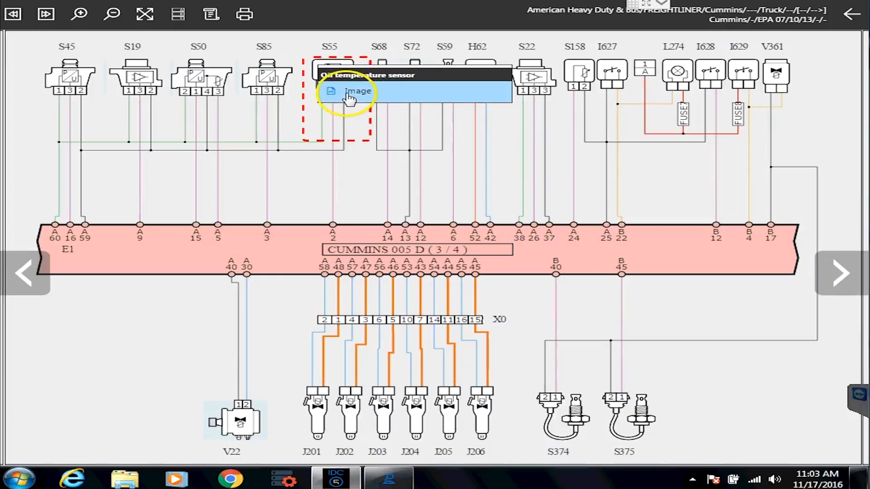
# - View the S55 sensor's device image, close it and return to the faults list
pyautogui.click(357, 91)
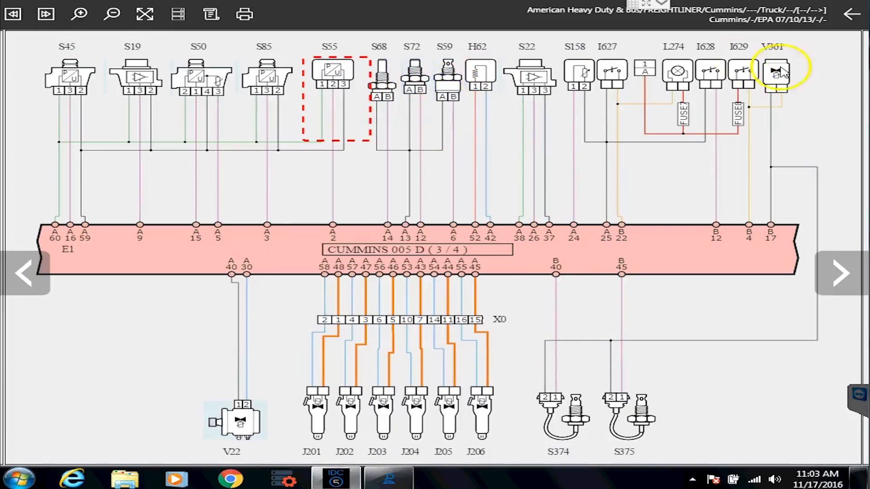
pyautogui.click(776, 75)
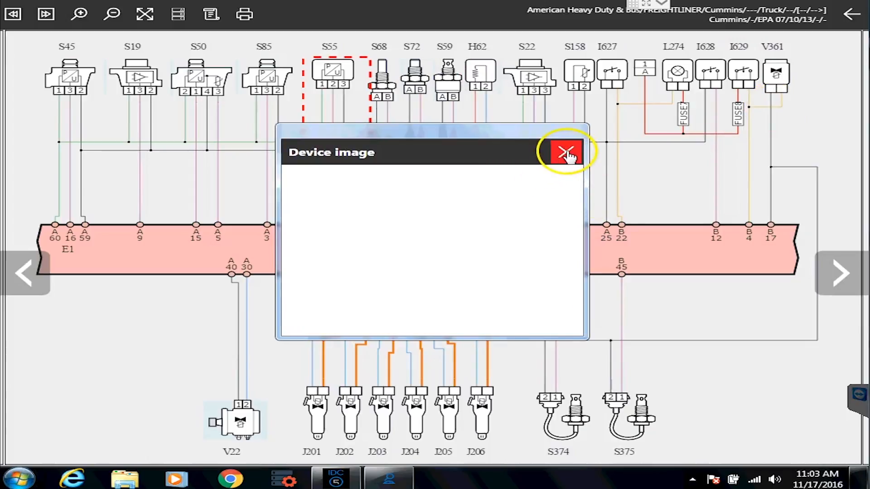
pyautogui.click(565, 152)
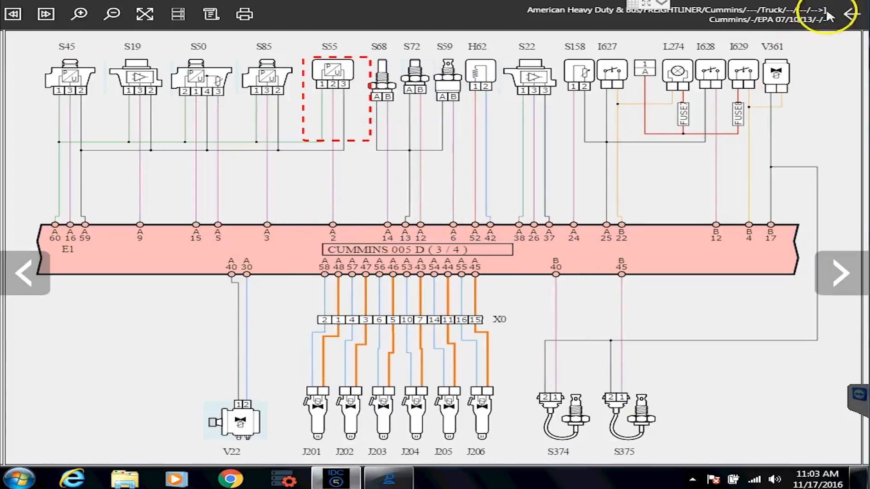
pyautogui.click(850, 12)
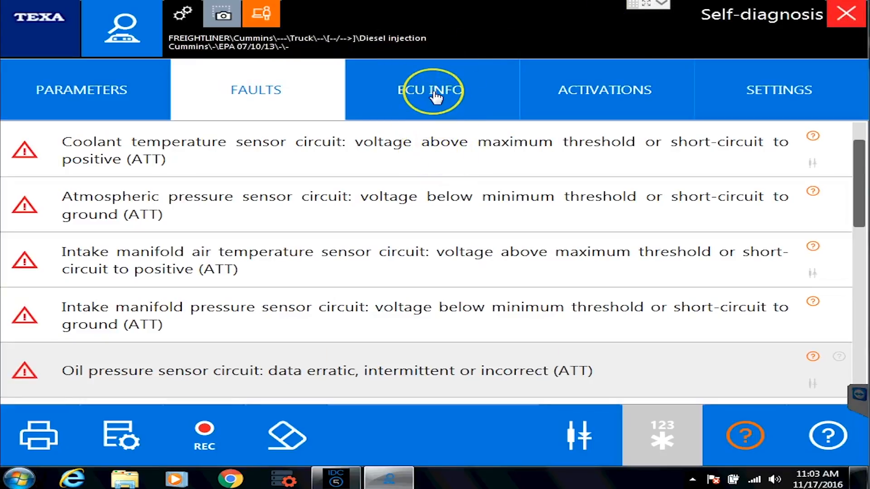
# - Show the ECU identification details: engine model ISBe5 - CM2150E, calibration date 26/06/2013
pyautogui.click(429, 89)
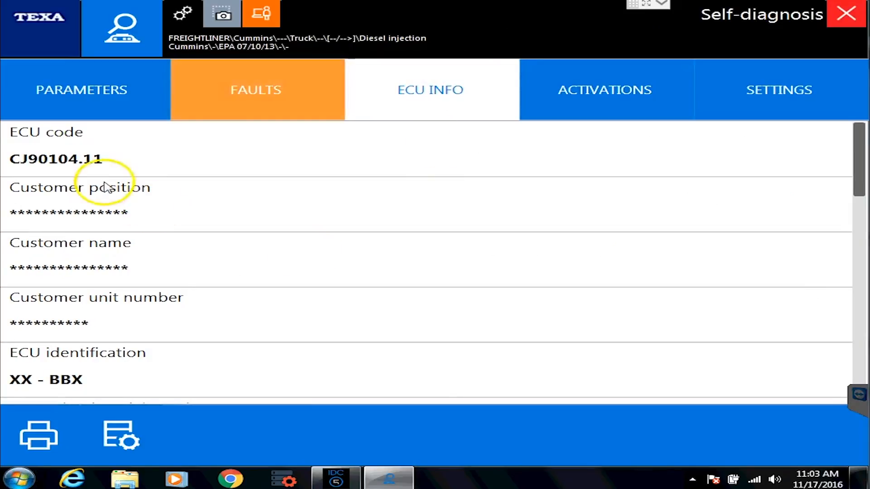
pyautogui.scroll(-3)
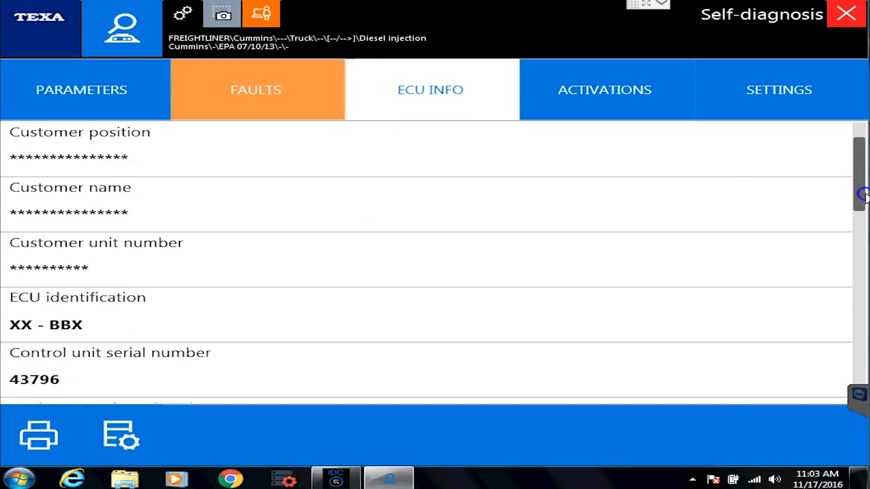
pyautogui.scroll(-3)
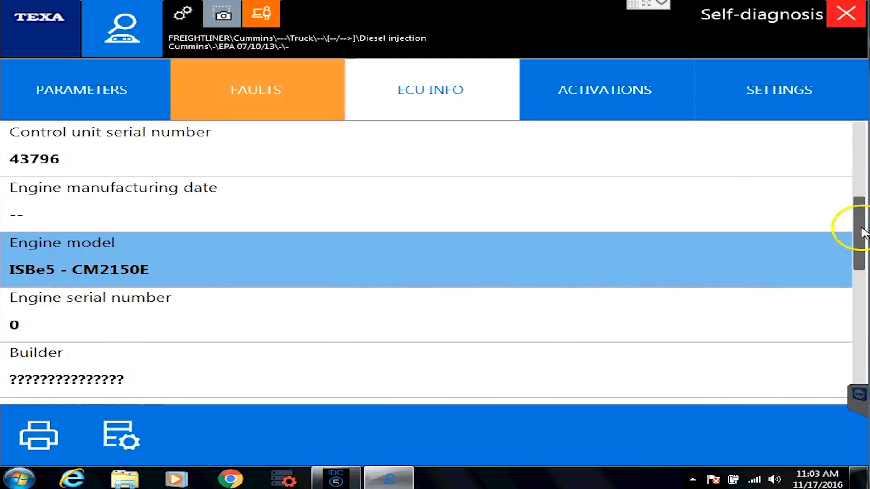
pyautogui.scroll(-3)
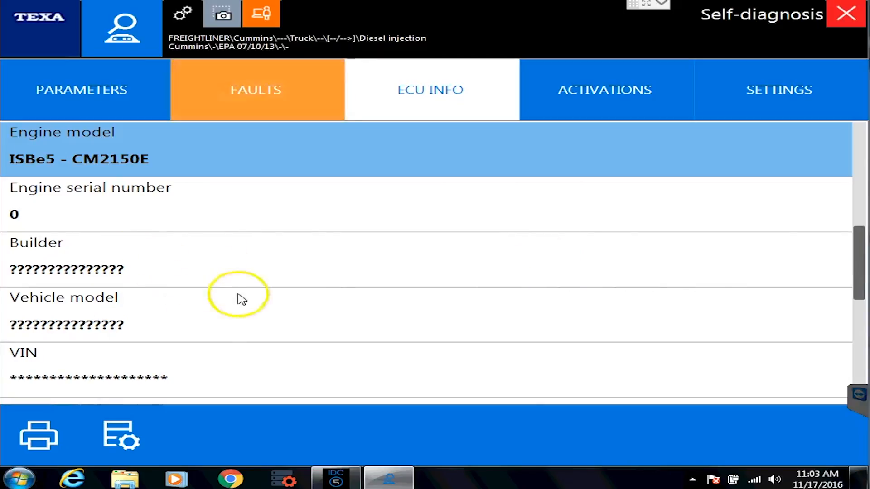
pyautogui.scroll(-3)
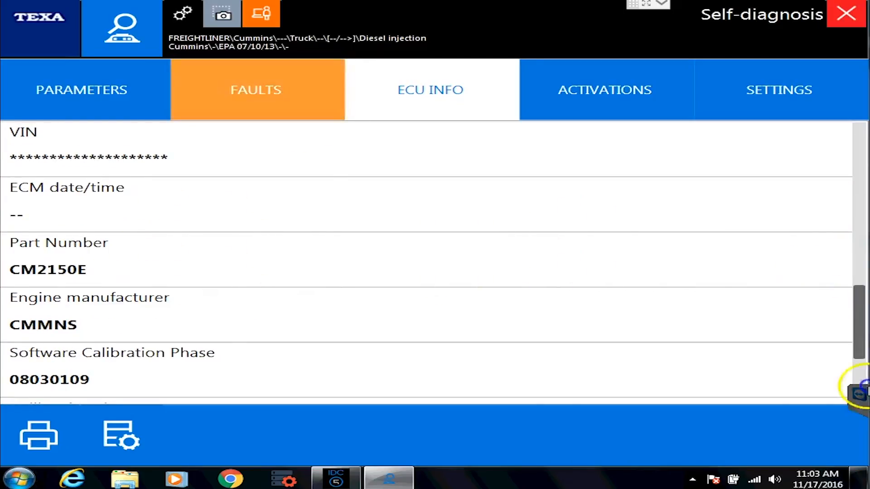
pyautogui.scroll(-3)
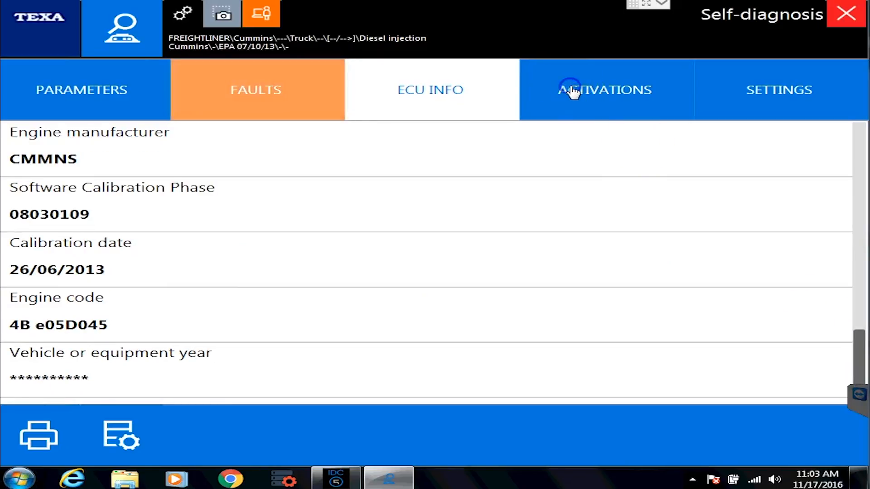
# - List the activation tests, including configuration data reading, cylinder cut-off and DEF dosing module tests
pyautogui.click(604, 90)
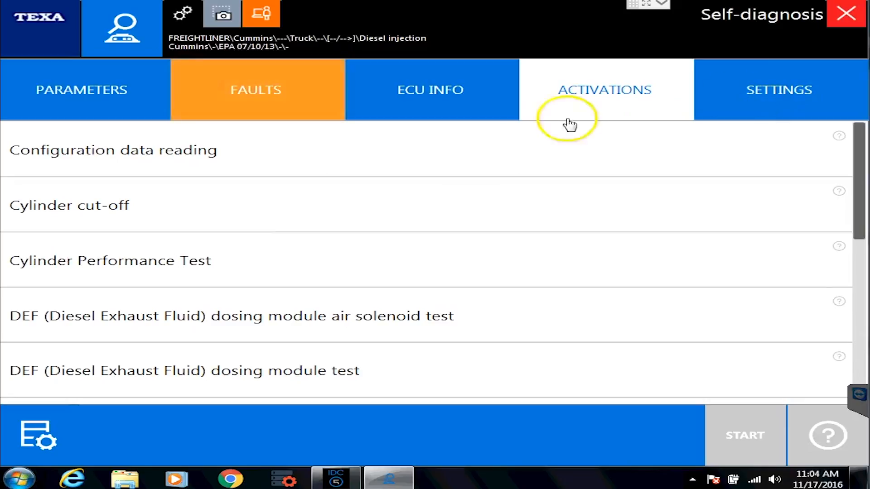
pyautogui.moveTo(799, 102)
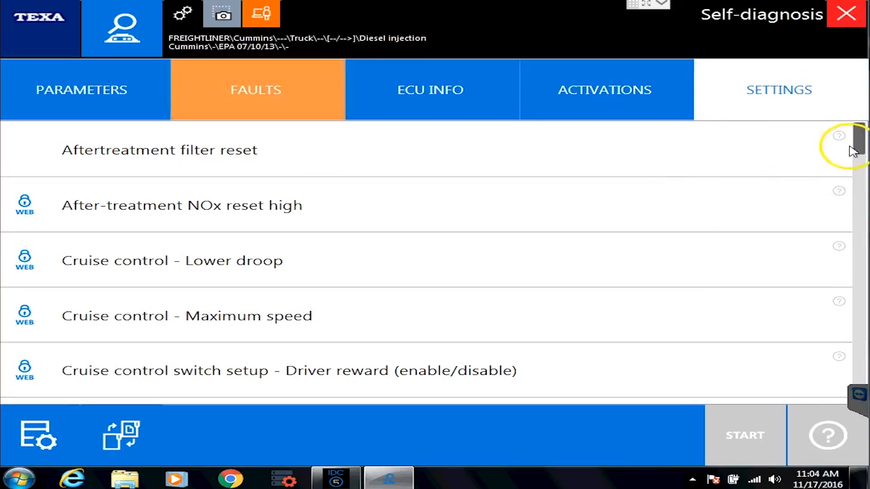
# - Browse the settings list past Aftertreatment filter reset and Cruise control maximum speed down to PTO options
pyautogui.click(159, 150)
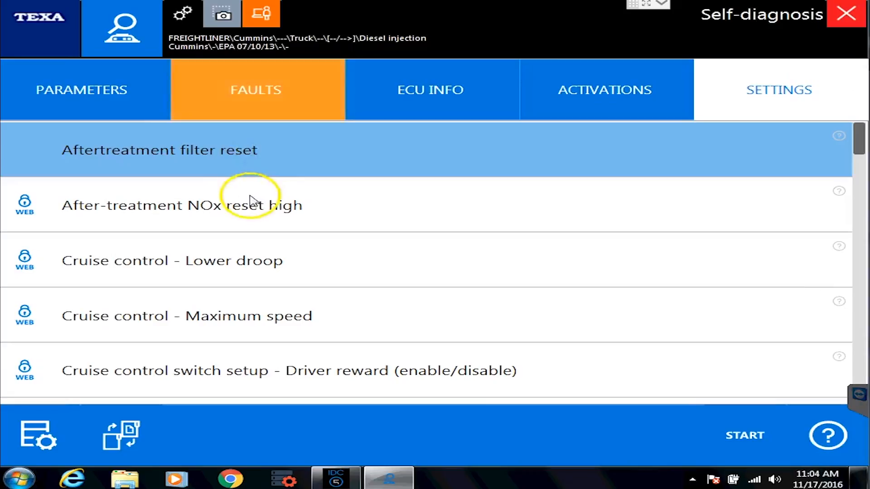
pyautogui.click(185, 316)
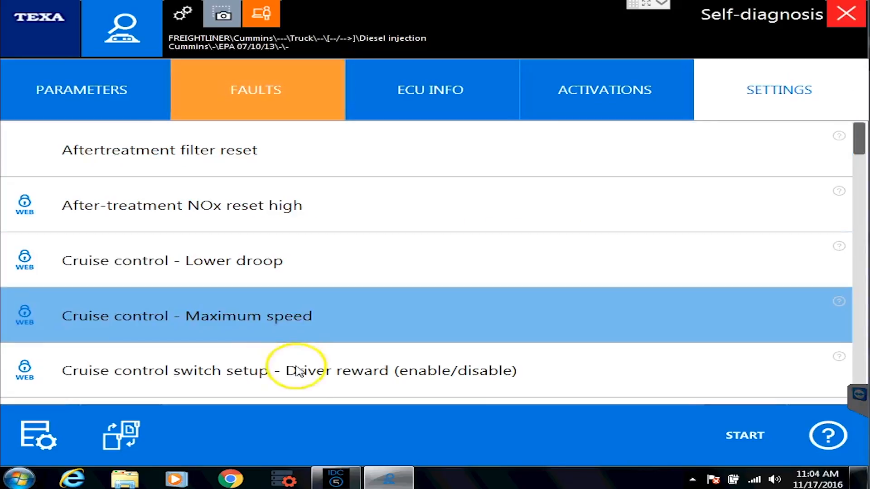
pyautogui.scroll(-3)
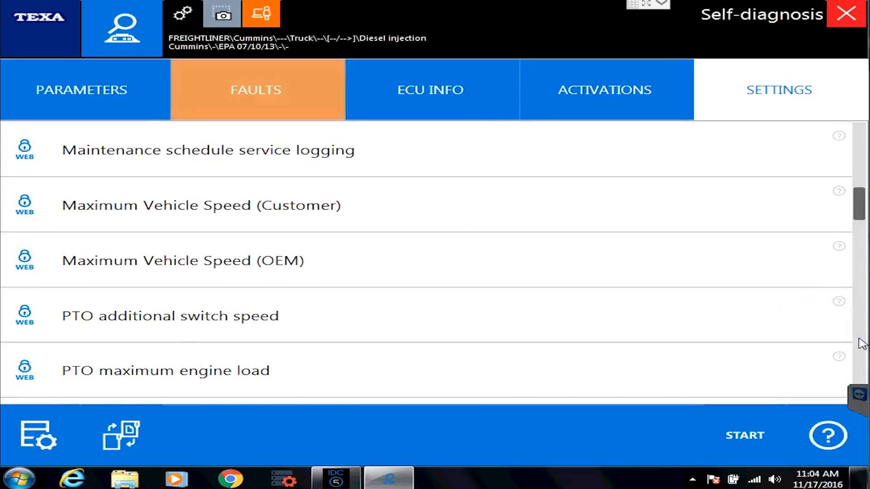